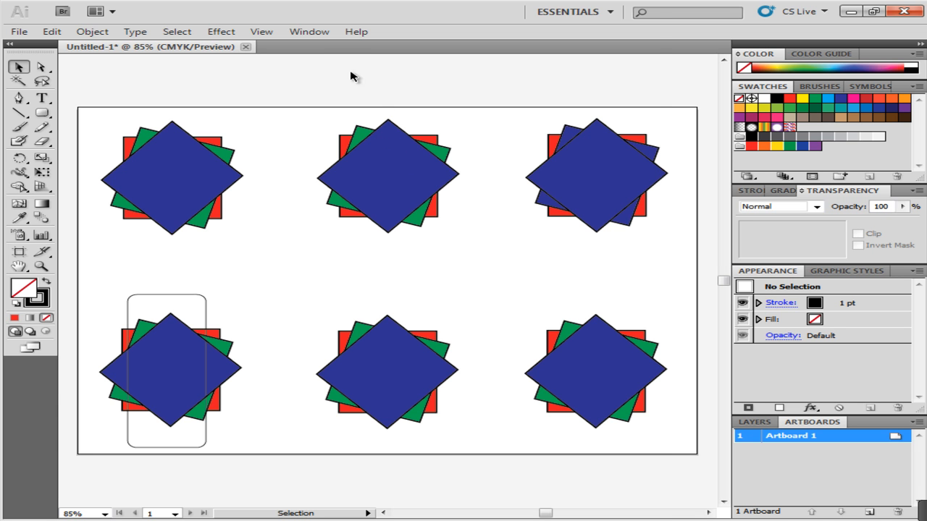
Show the Pathfinder panel via the Window menu.
click(309, 31)
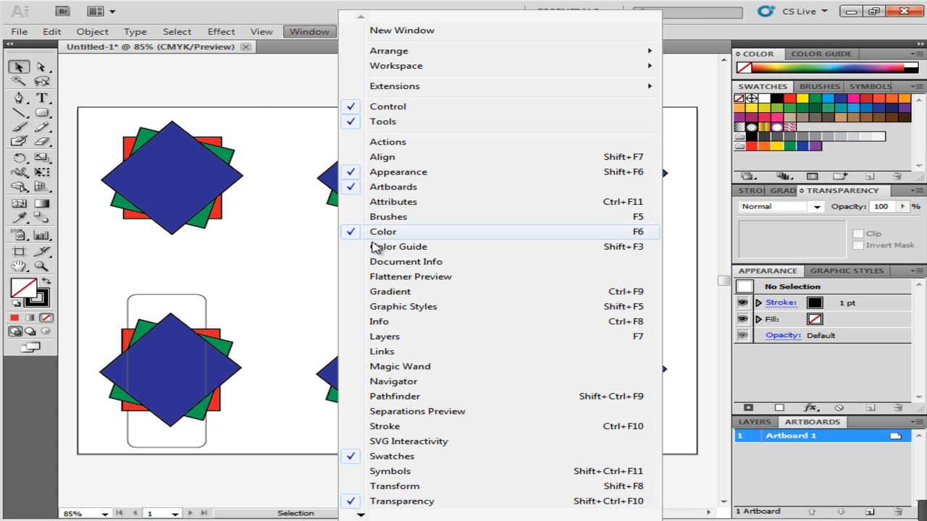
mouse_move(395, 396)
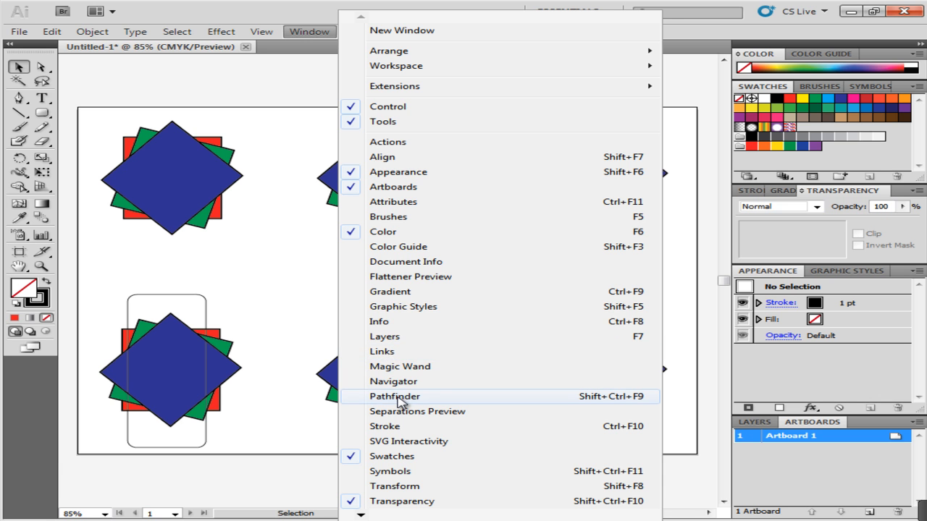
click(395, 396)
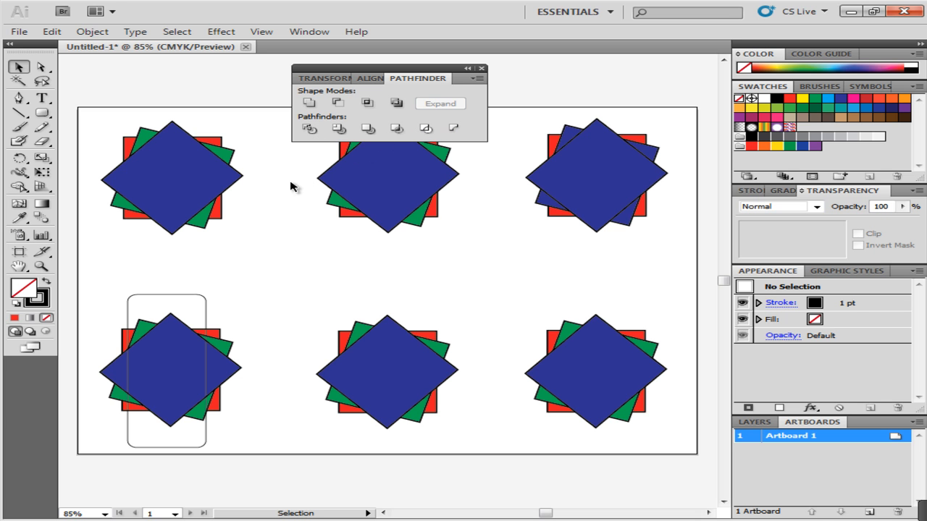
mouse_move(230, 134)
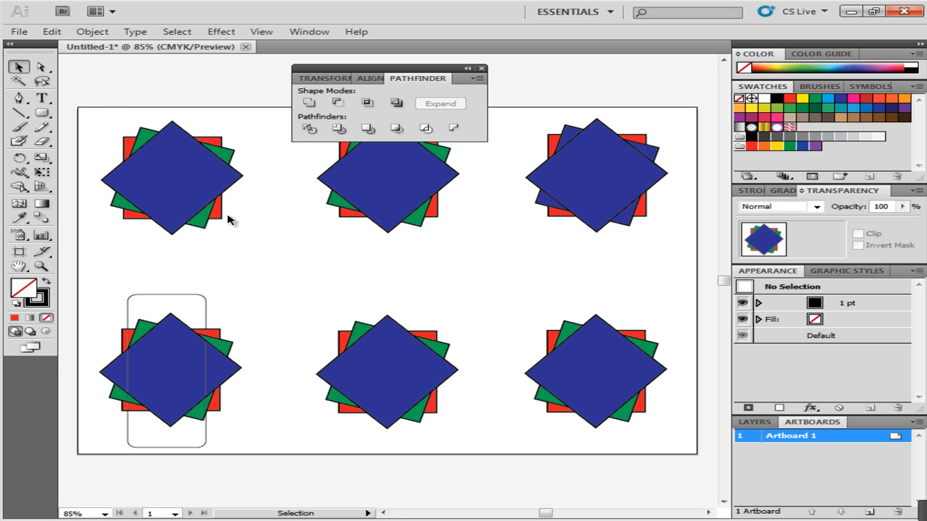
Select the top-left group of overlapping squares for the Divide operation.
click(172, 178)
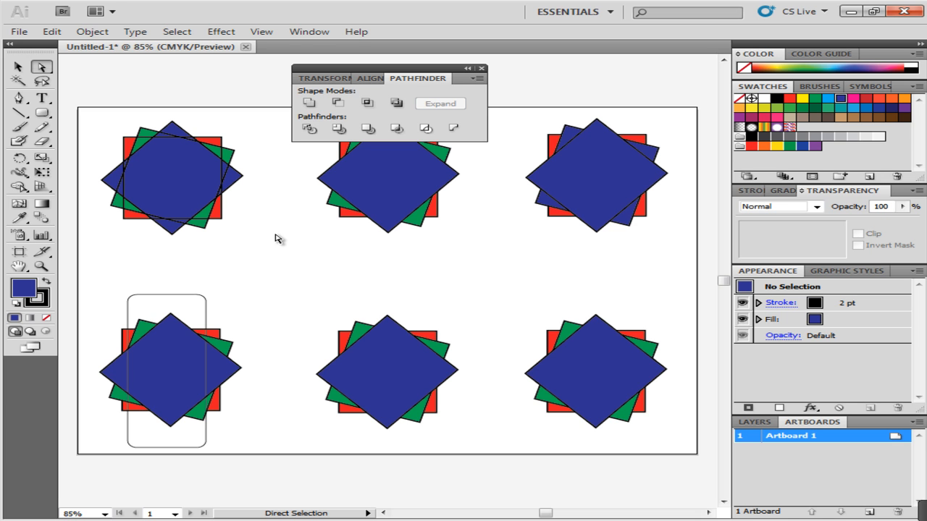
mouse_move(338, 129)
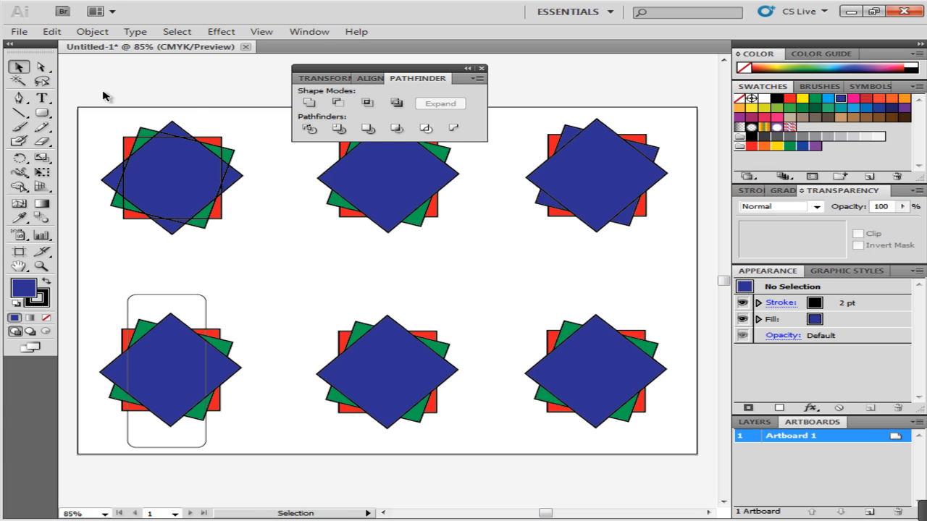
Select the top-middle group of overlapping squares for the Trim operation.
click(388, 173)
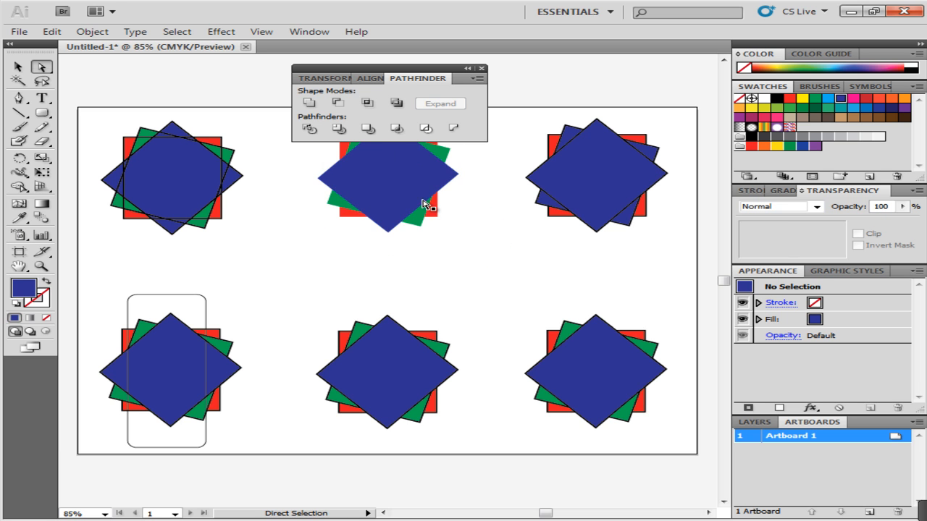
mouse_move(368, 129)
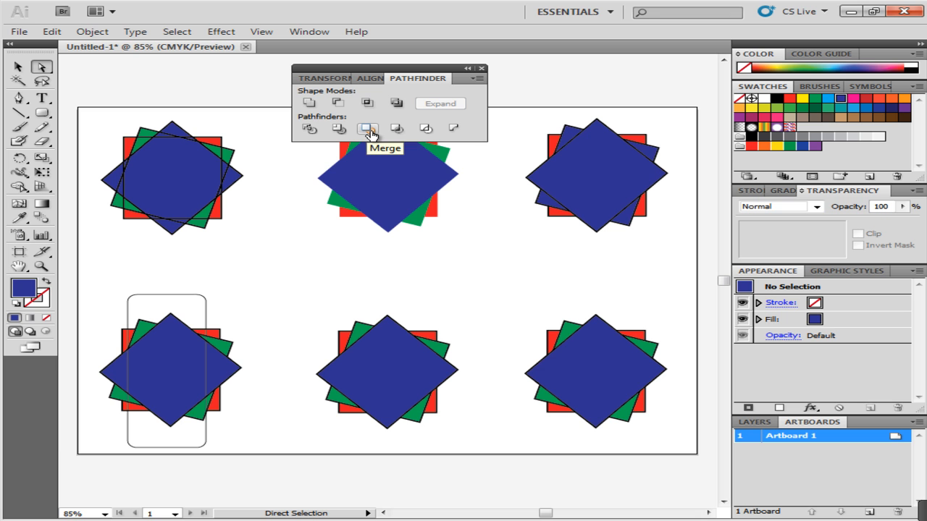
mouse_move(395, 129)
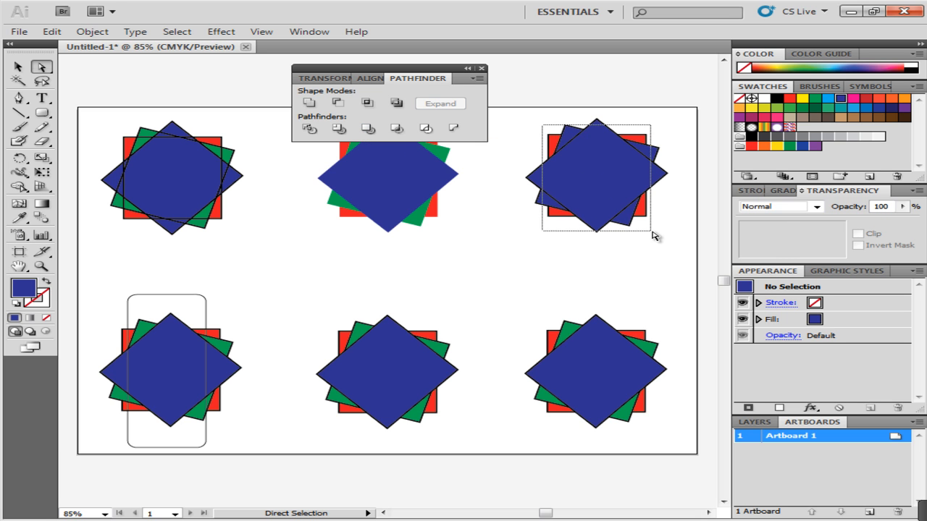
Merge the top-right squares into one blue shape, reposition it, and deselect.
click(367, 128)
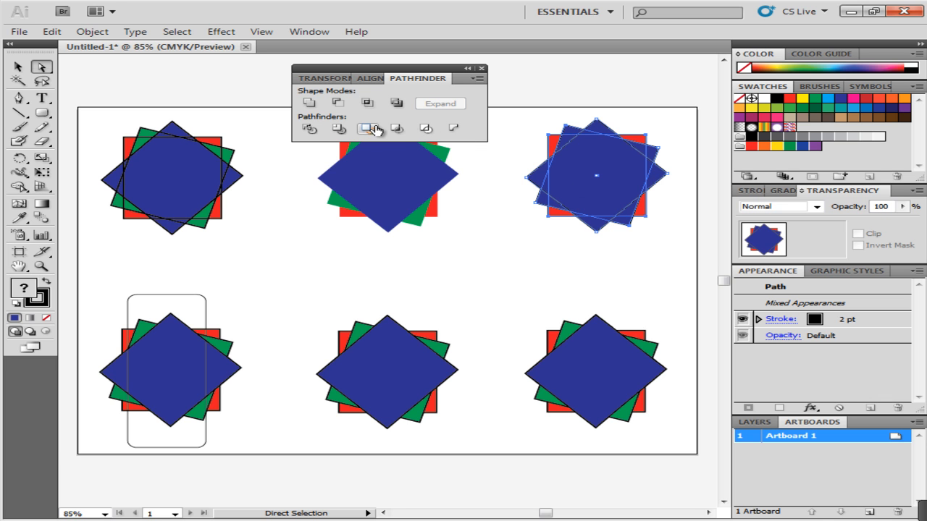
click(367, 129)
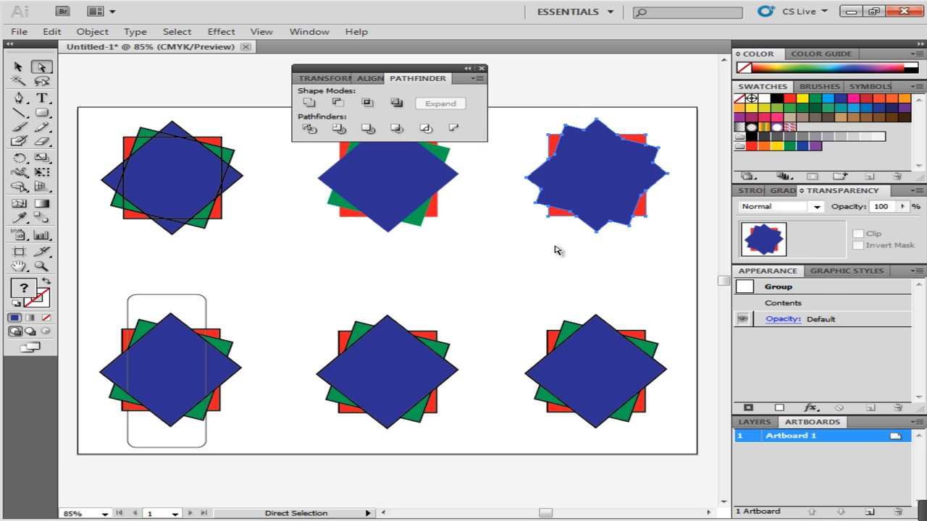
click(587, 186)
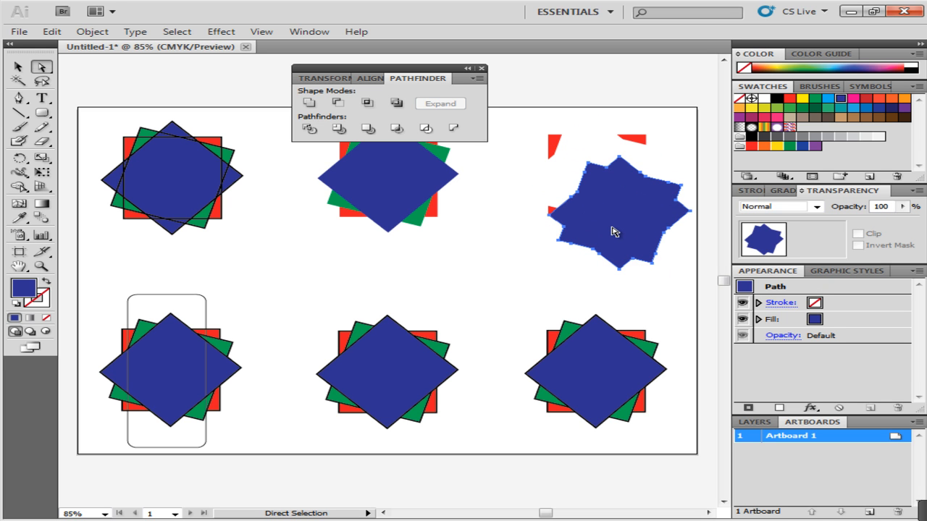
click(612, 231)
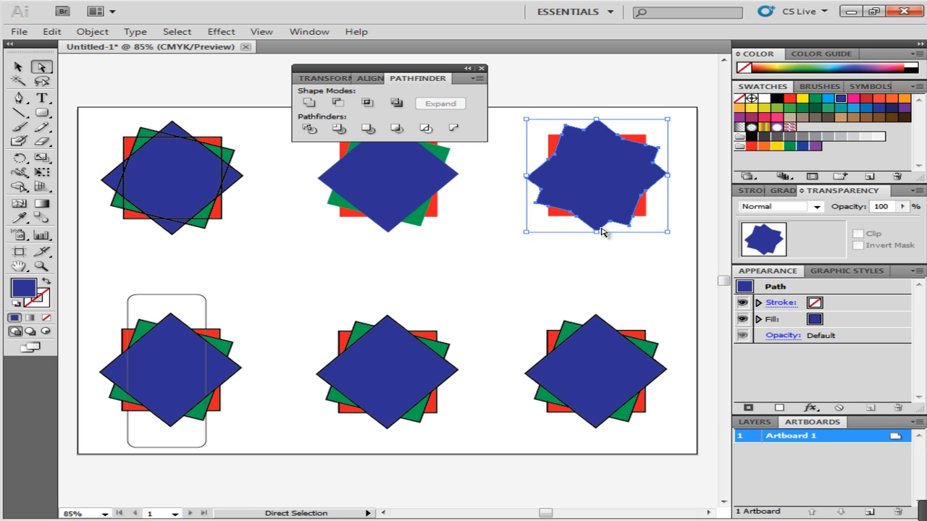
click(499, 275)
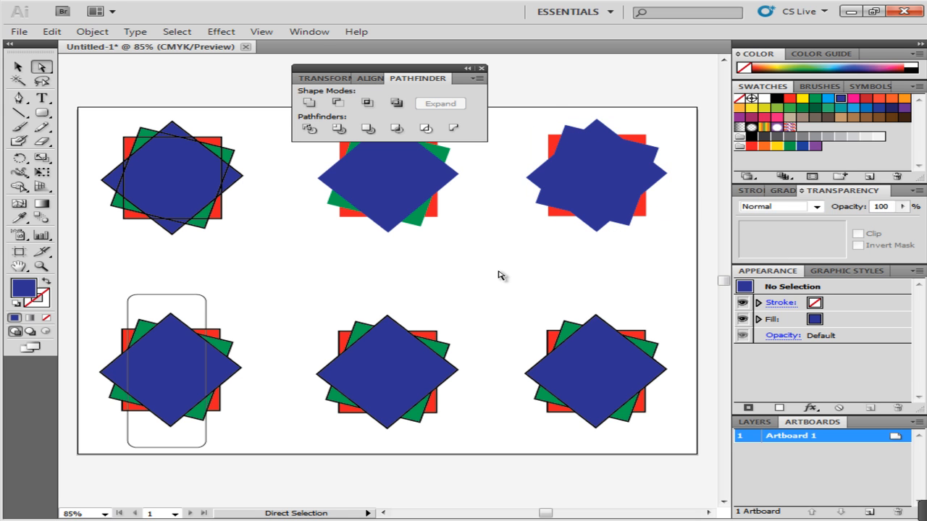
mouse_move(397, 129)
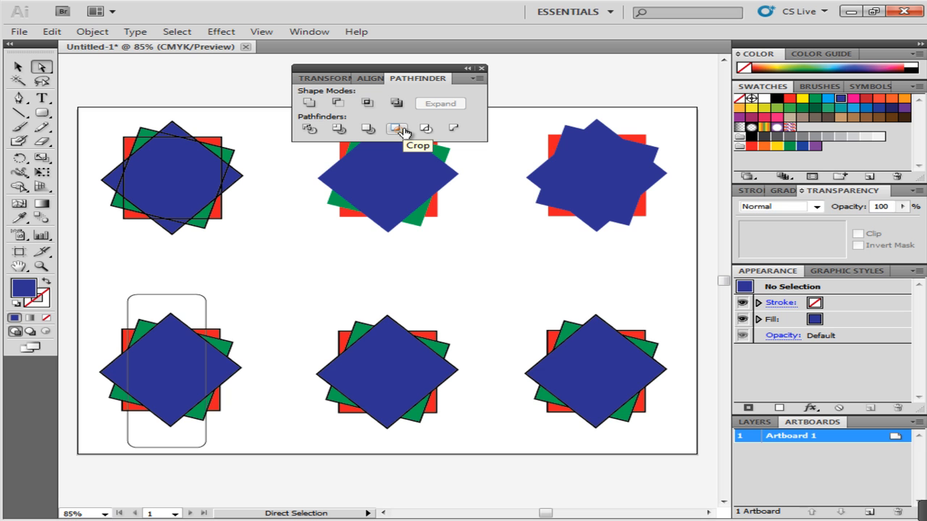
mouse_move(275, 241)
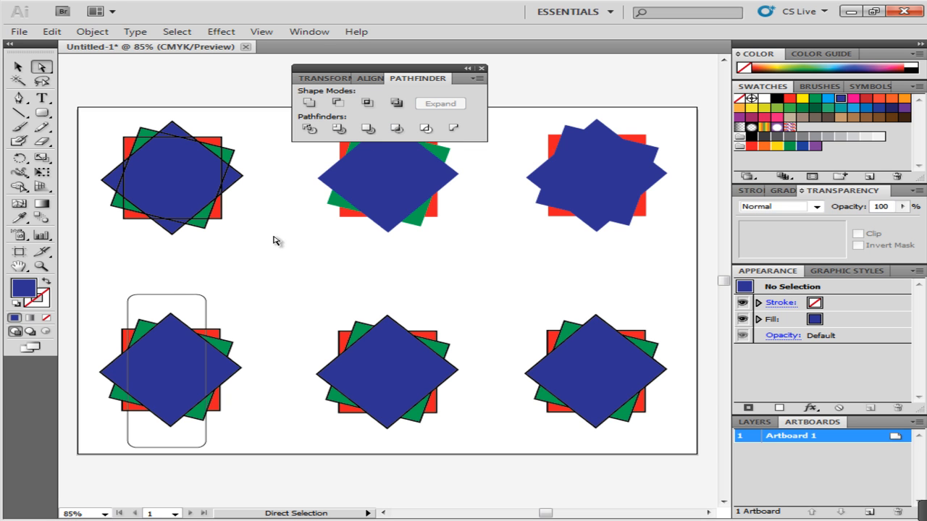
mouse_move(108, 288)
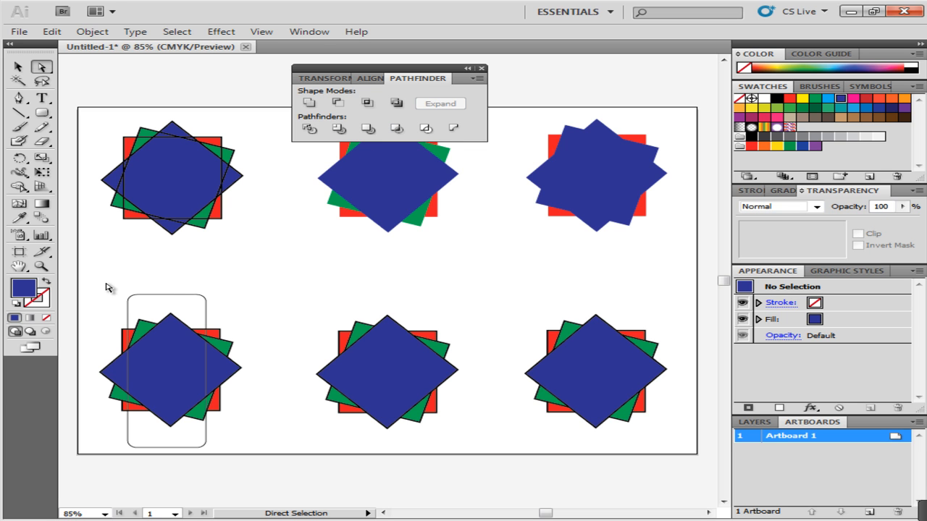
Marquee-select the bottom-left squares together with the tall rounded rectangle.
drag(107, 284, 269, 429)
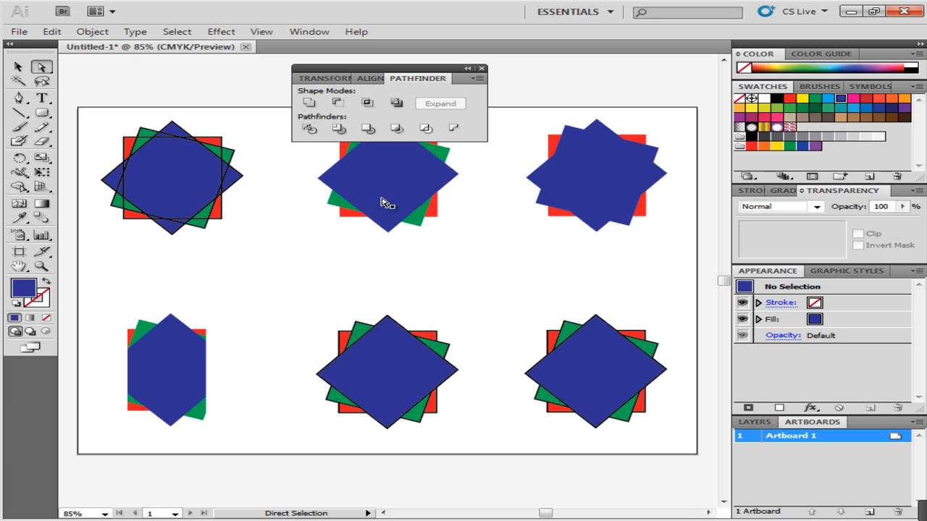
mouse_move(426, 128)
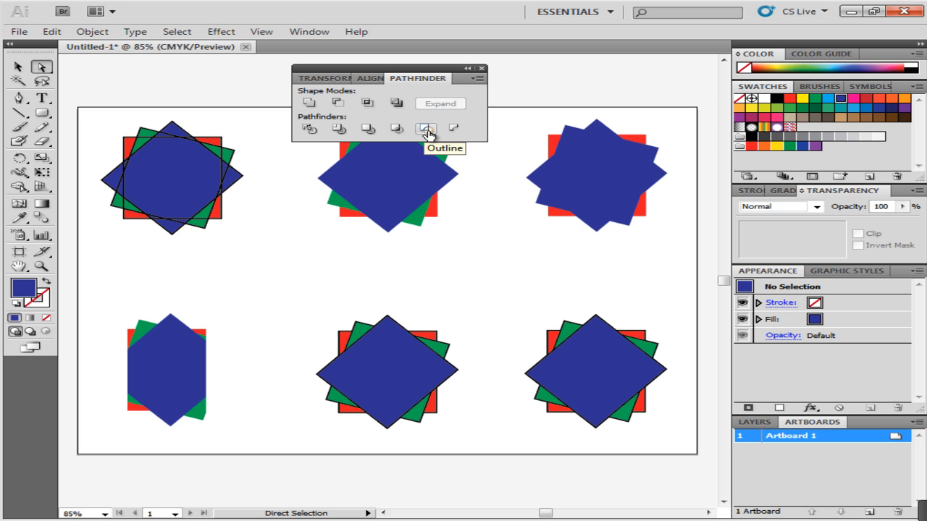
Apply Outline to the bottom-middle squares, splitting them into thin coloured strokes.
click(426, 128)
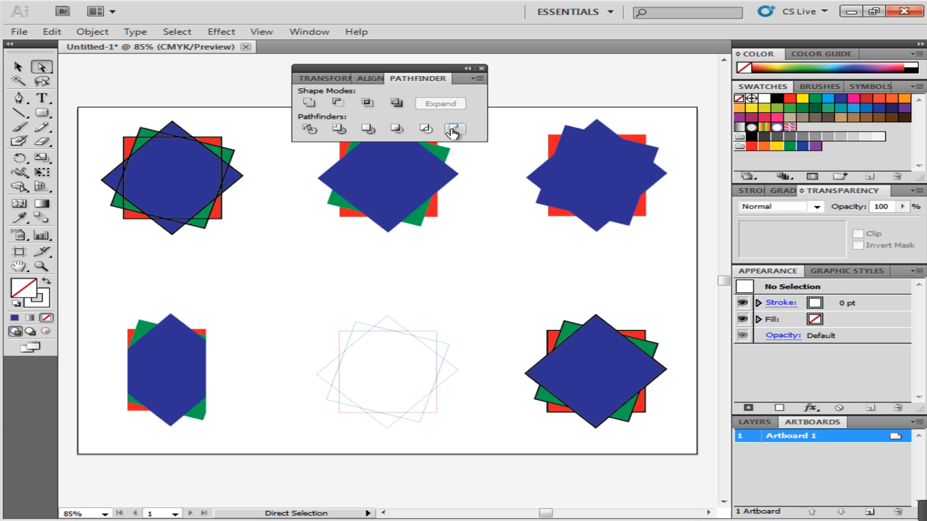
mouse_move(454, 131)
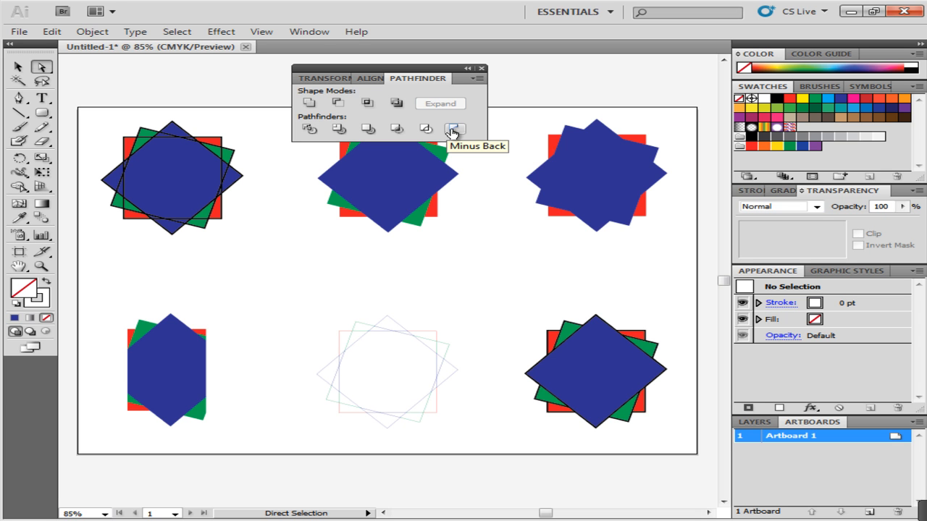
mouse_move(527, 293)
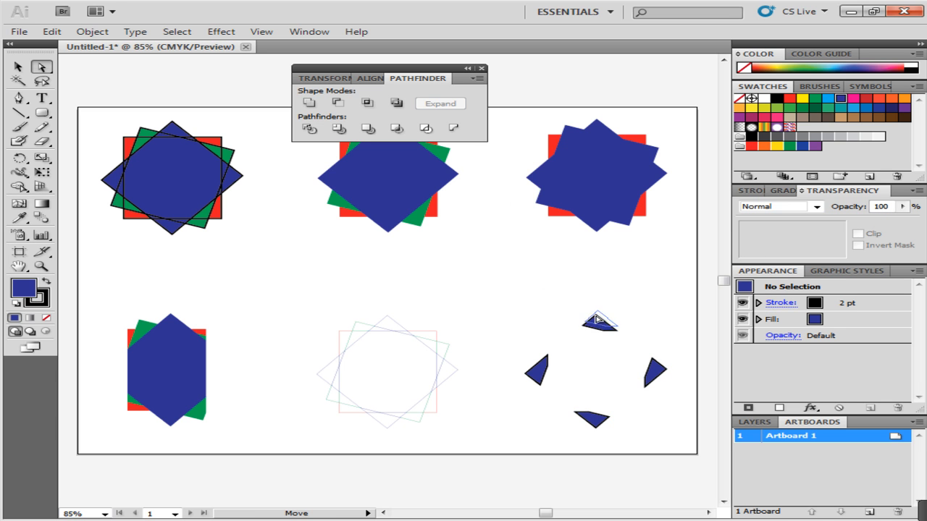
Select the top blue triangle fragment left after Minus Back.
click(599, 322)
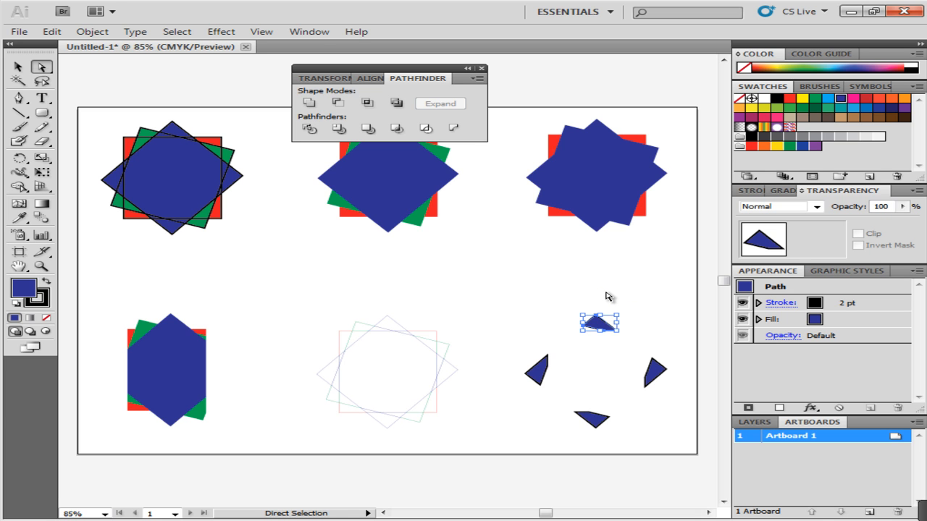